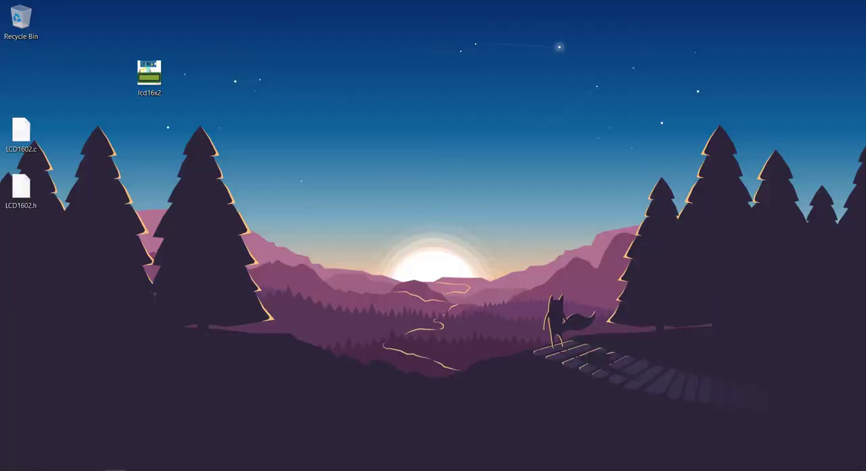
Step: Open the lcd16x2 wiring diagram image from the desktop in Photos
{"action": "double_click", "coordinate": [149, 71]}
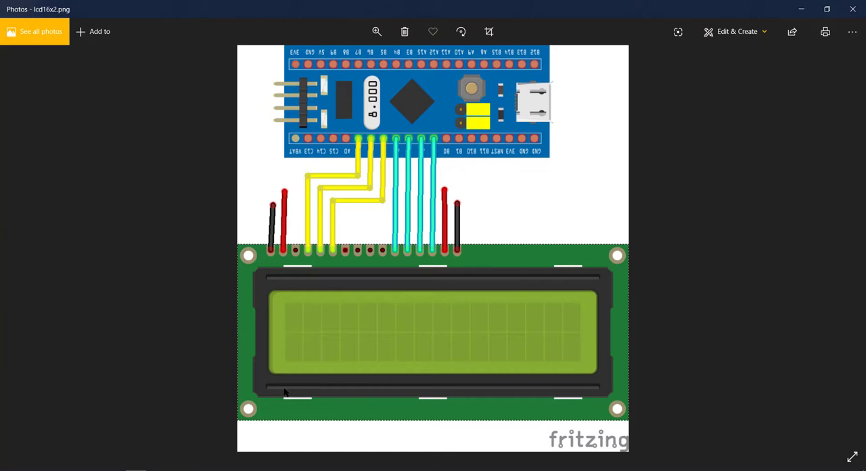
{"action": "mouse_move", "coordinate": [178, 439]}
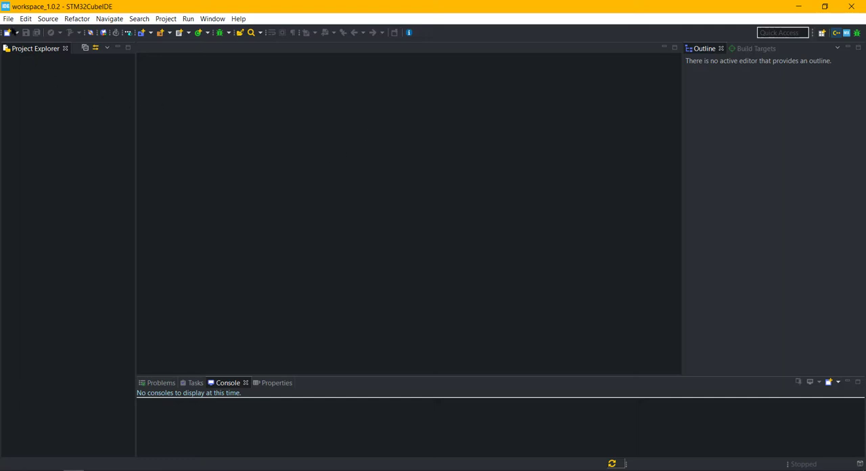
Step: Start a new STM32 project and search the part number list for 103c8
{"action": "left_click", "coordinate": [9, 19]}
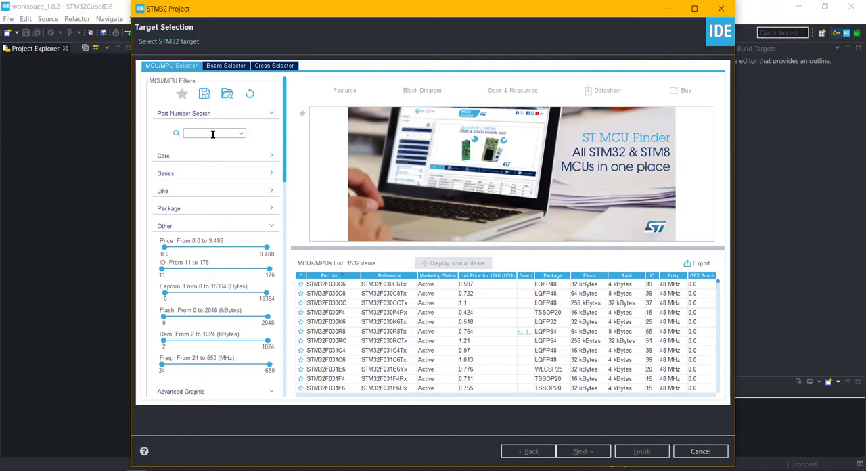
{"action": "type", "text": "103c8"}
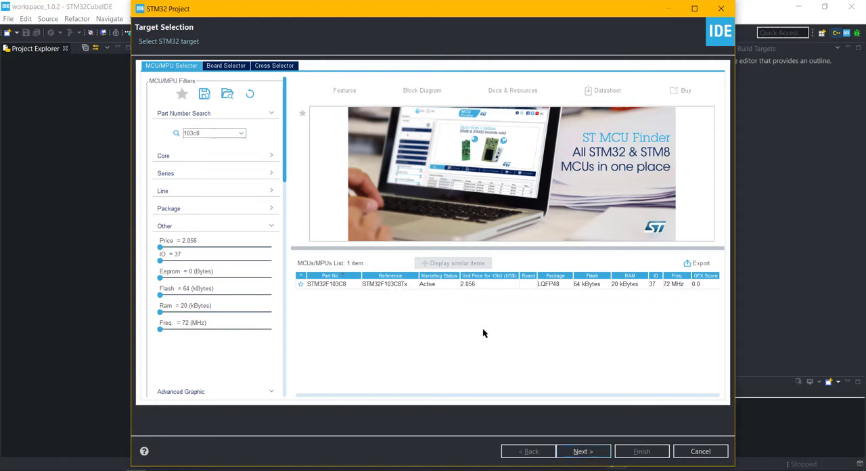
Step: Select STM32F103C8, name the project TUT_LCD1602_PARALLEL_F103_CUBEIDE and finish creation
{"action": "left_click", "coordinate": [582, 452]}
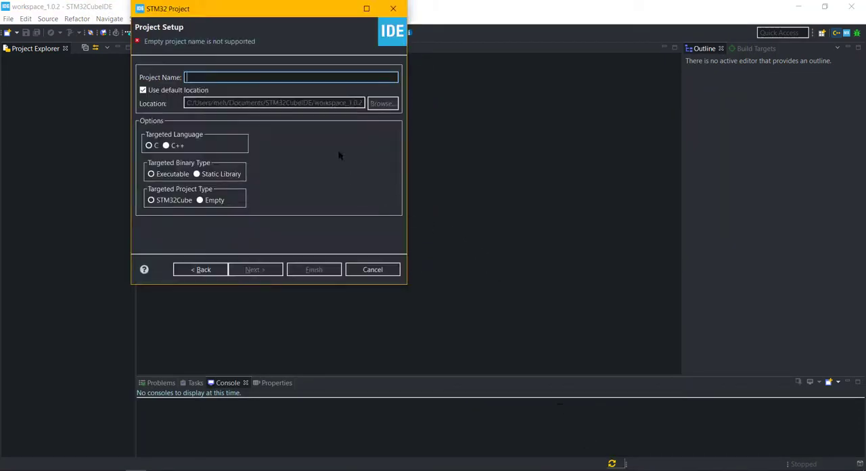
{"action": "type", "text": "TUT_LCD1"}
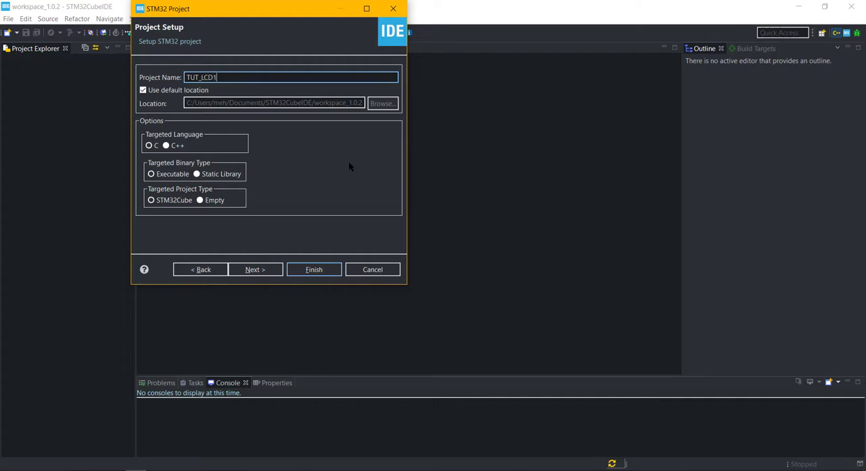
{"action": "type", "text": "602_PARALLEL"}
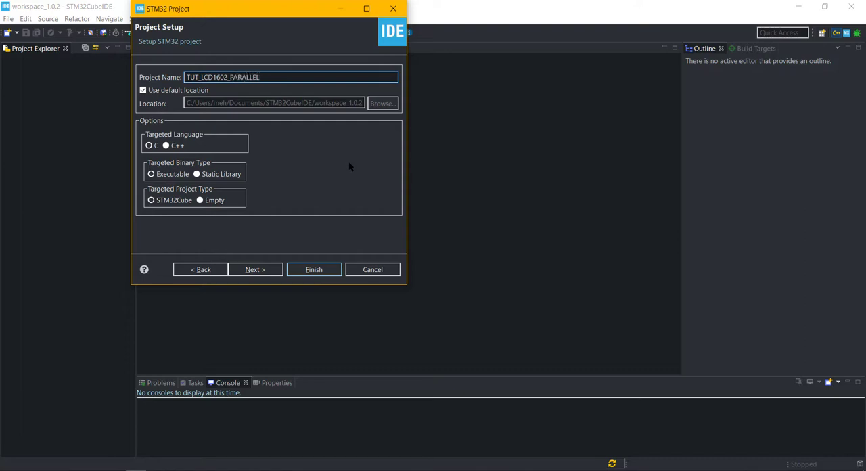
{"action": "type", "text": "_"}
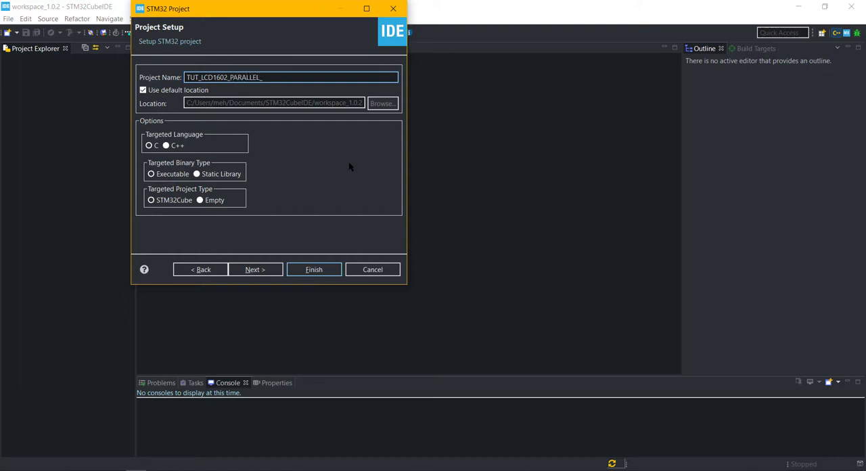
{"action": "type", "text": "F103"}
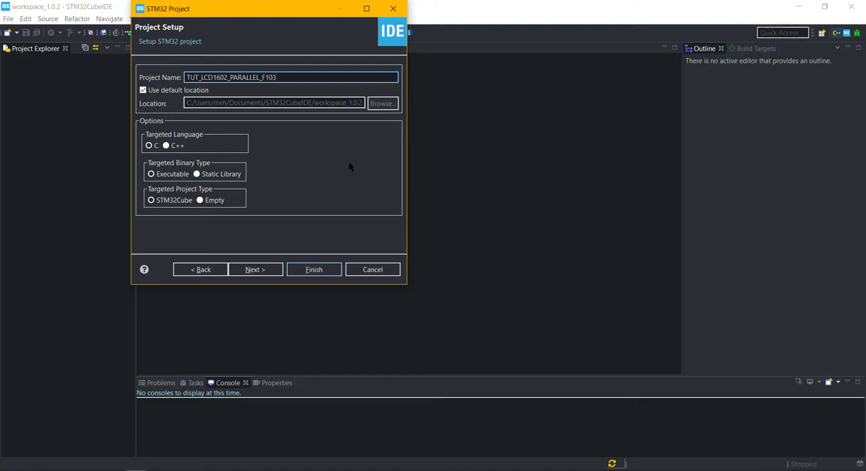
{"action": "type", "text": "_CUBE"}
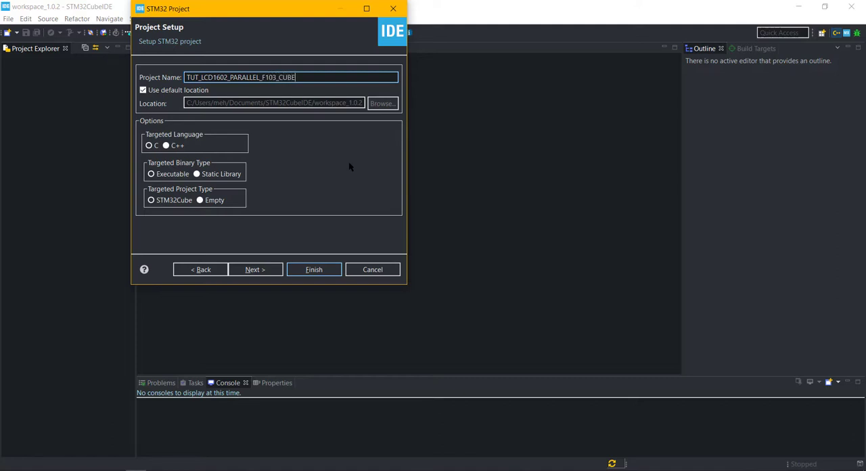
{"action": "type", "text": "IDE"}
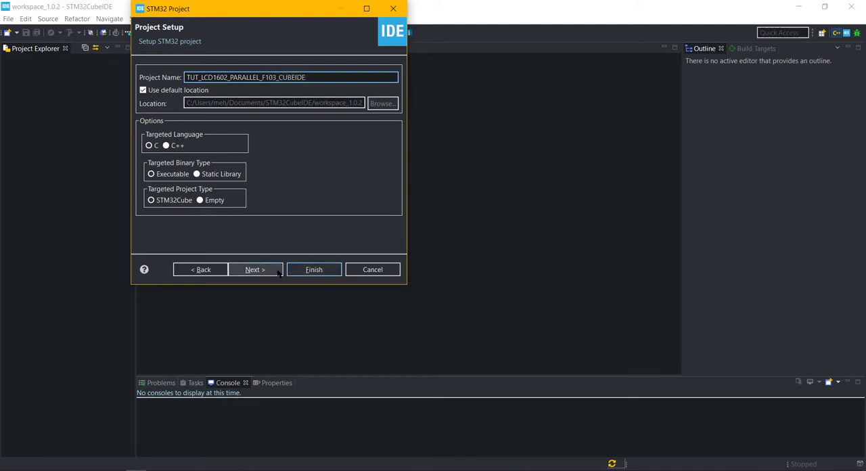
{"action": "left_click", "coordinate": [313, 270]}
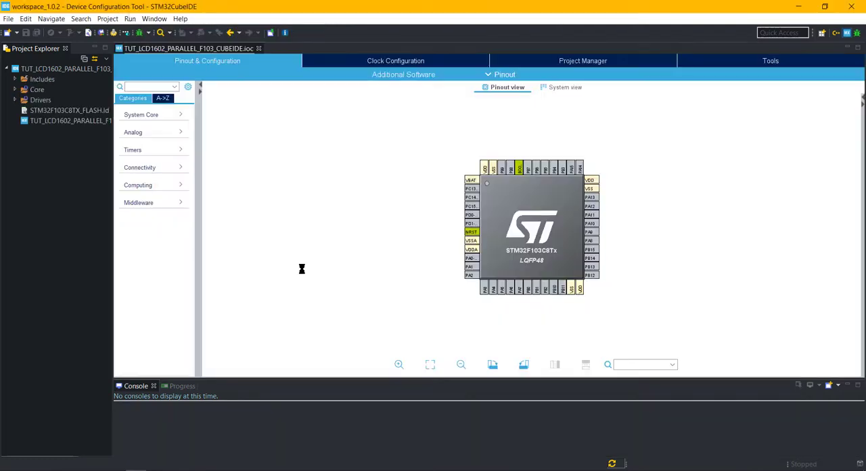
Step: Set RCC HSE to Crystal/Ceramic Resonator and SYS Debug to Serial Wire
{"action": "left_click", "coordinate": [163, 98]}
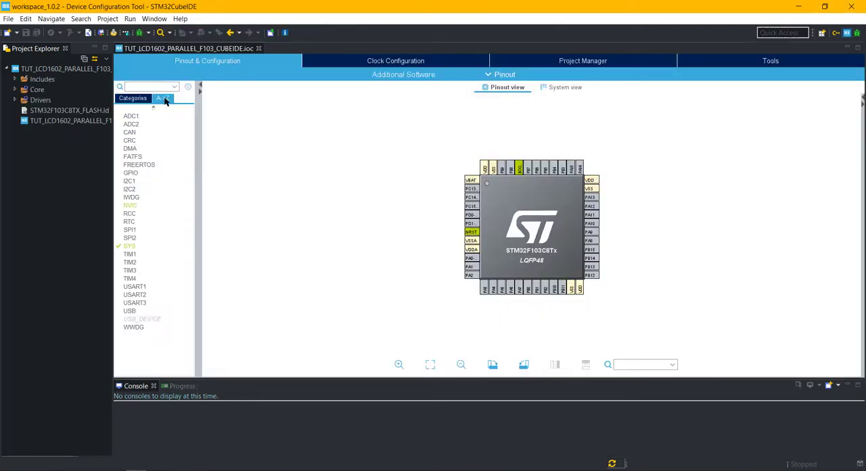
{"action": "left_click", "coordinate": [130, 213]}
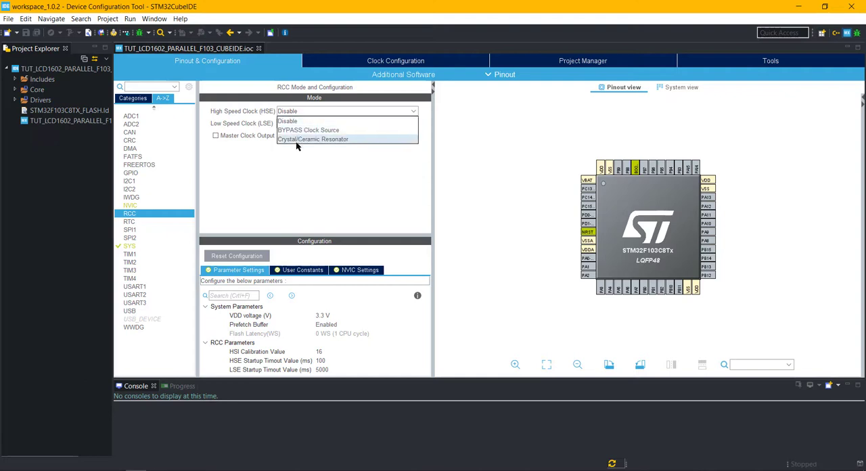
{"action": "left_click", "coordinate": [312, 139]}
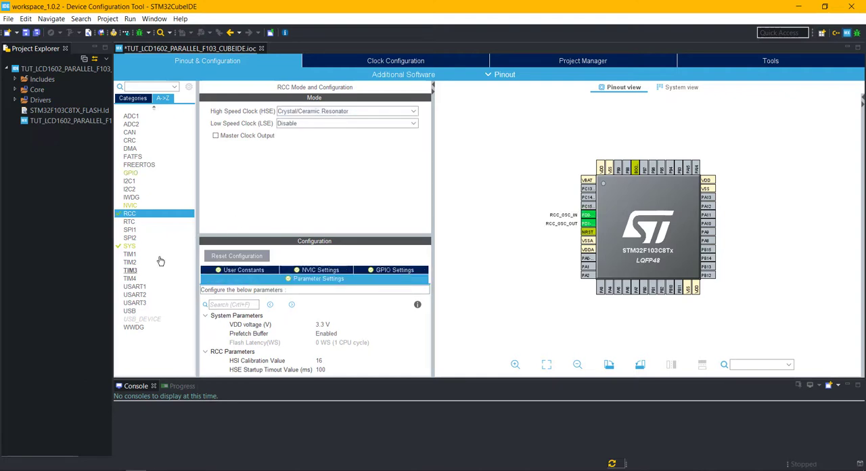
{"action": "left_click", "coordinate": [129, 245]}
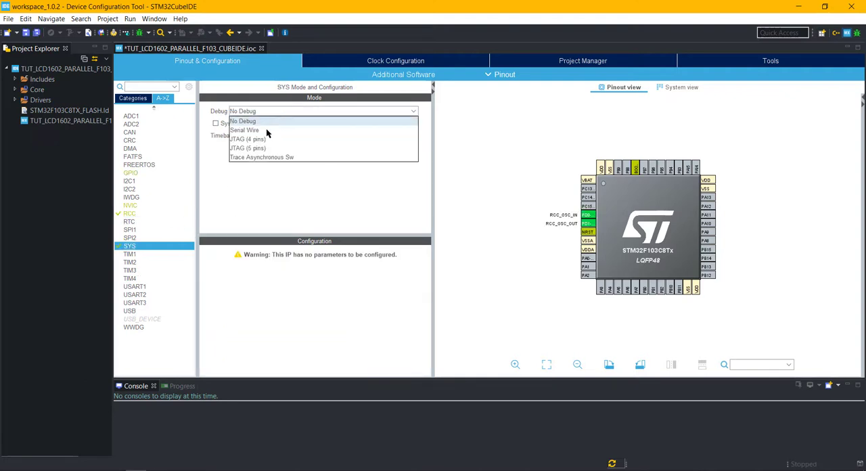
{"action": "left_click", "coordinate": [244, 130]}
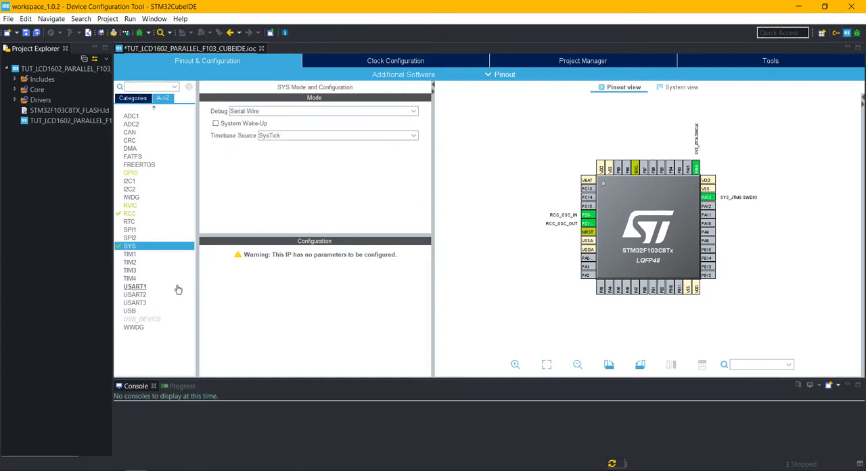
Step: Set TIM1's clock source to Internal Clock and view the clock configuration
{"action": "left_click", "coordinate": [130, 254]}
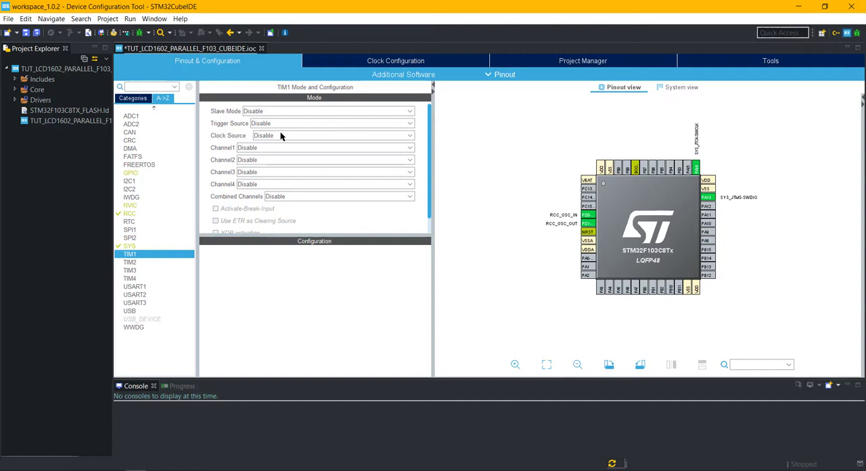
{"action": "left_click", "coordinate": [331, 136]}
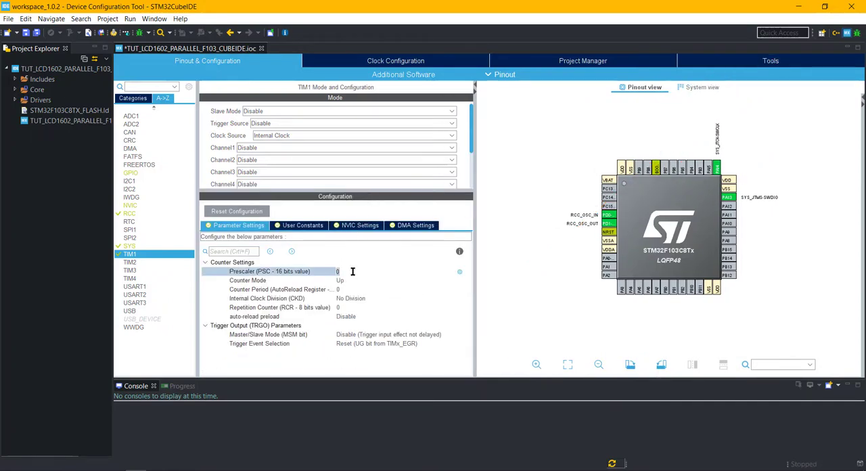
{"action": "left_click", "coordinate": [395, 61]}
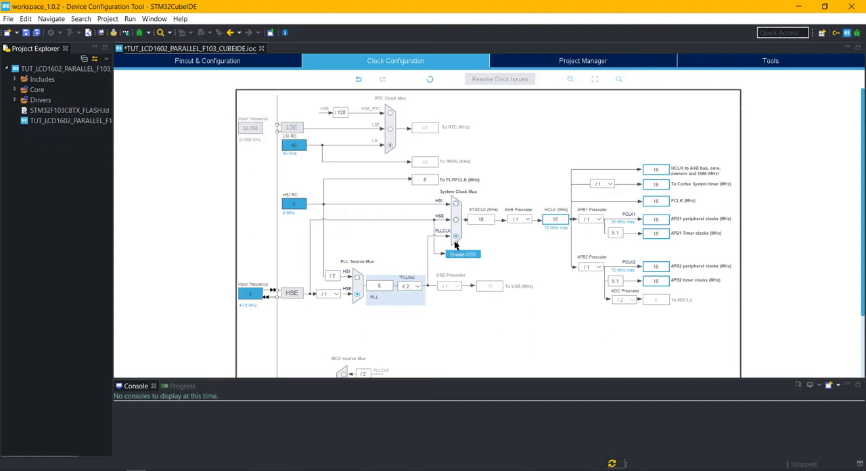
Step: Run the system clock at 72 MHz from PLLCLK with multiplier X9
{"action": "left_click", "coordinate": [555, 219]}
{"action": "type", "text": "72"}
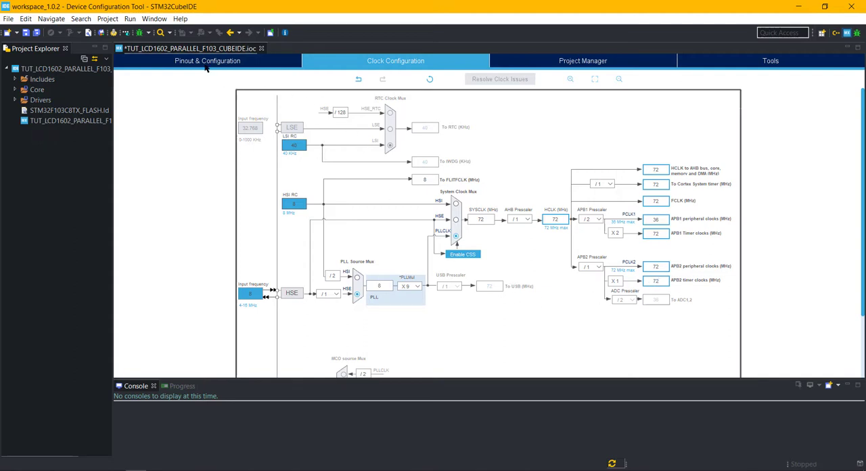
Step: Back in Pinout & Configuration, give TIM1 prescaler 72-1 and counter period 0xffff-1
{"action": "left_click", "coordinate": [207, 60]}
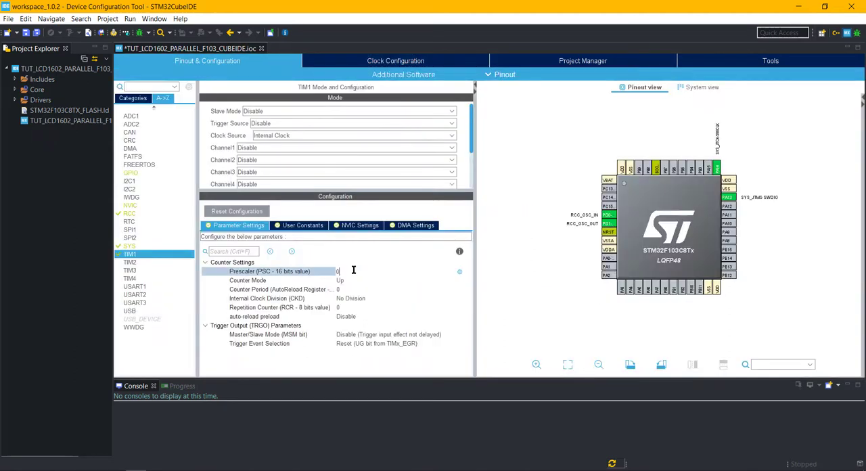
{"action": "type", "text": "72-1"}
{"action": "left_click", "coordinate": [403, 289]}
{"action": "type", "text": "xffff-1"}
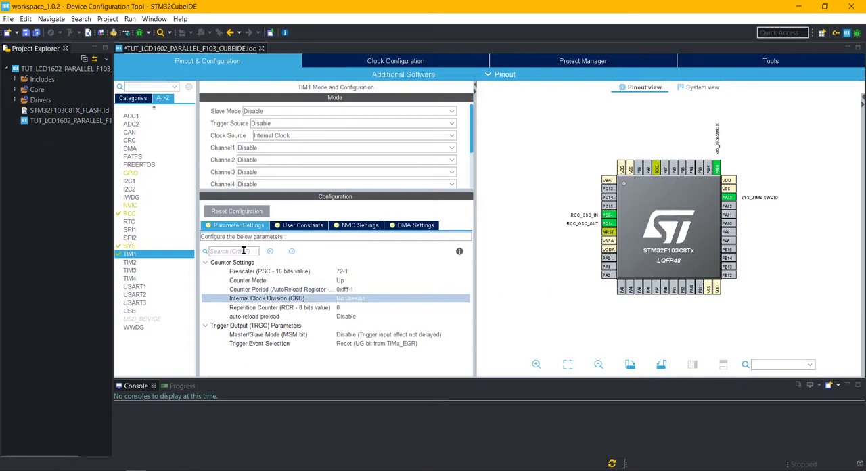
{"action": "mouse_move", "coordinate": [643, 260]}
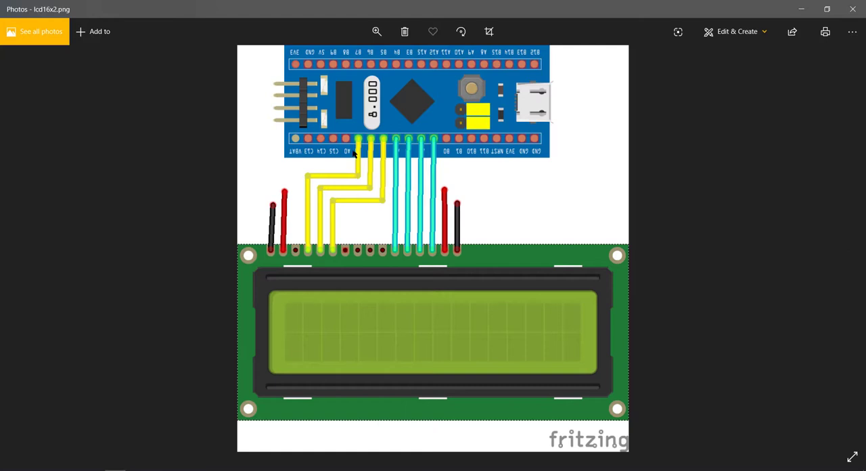
{"action": "mouse_move", "coordinate": [399, 145]}
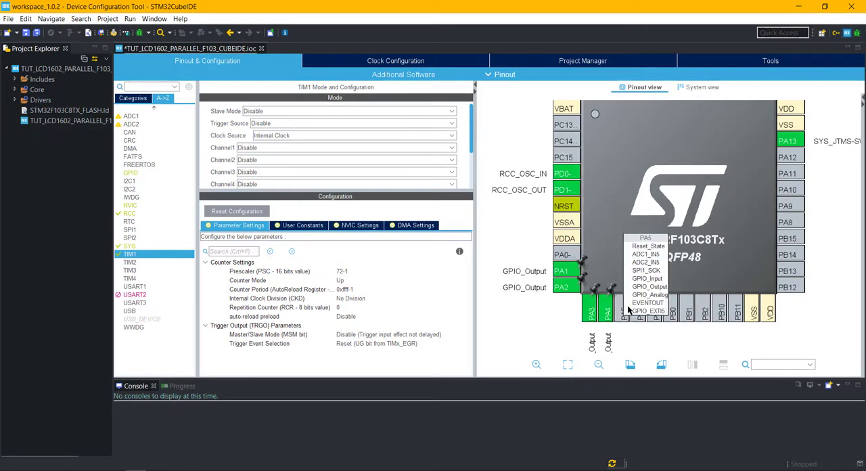
Step: Make PA5, PA6 and PA7 GPIO_Output pins and save the .ioc file
{"action": "left_click", "coordinate": [648, 286]}
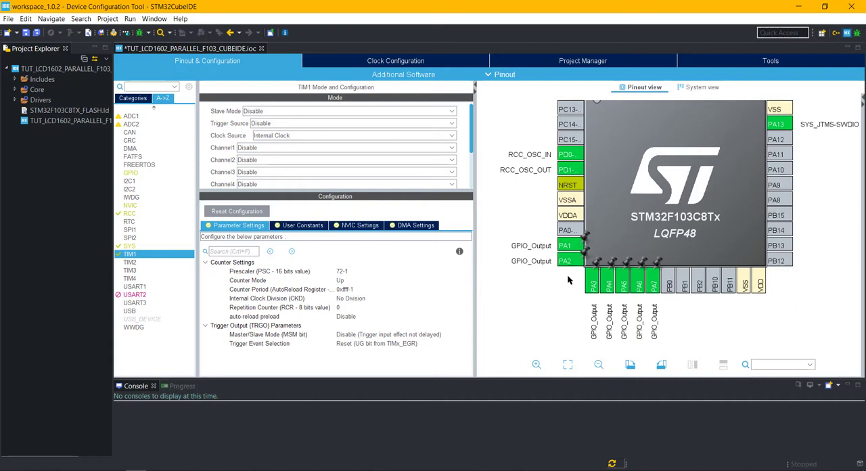
{"action": "mouse_move", "coordinate": [562, 287]}
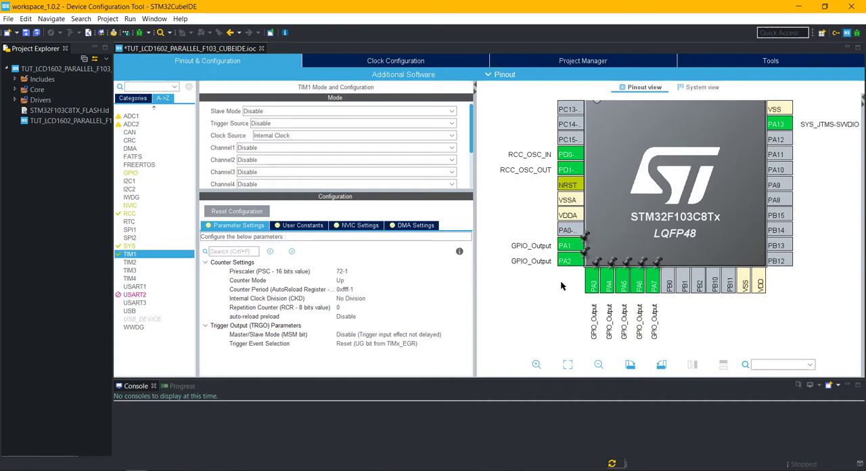
{"action": "mouse_move", "coordinate": [553, 274]}
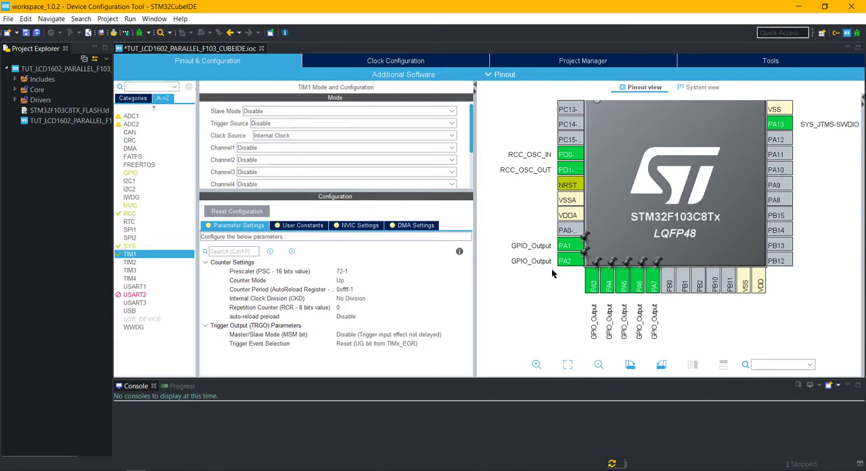
{"action": "mouse_move", "coordinate": [139, 165]}
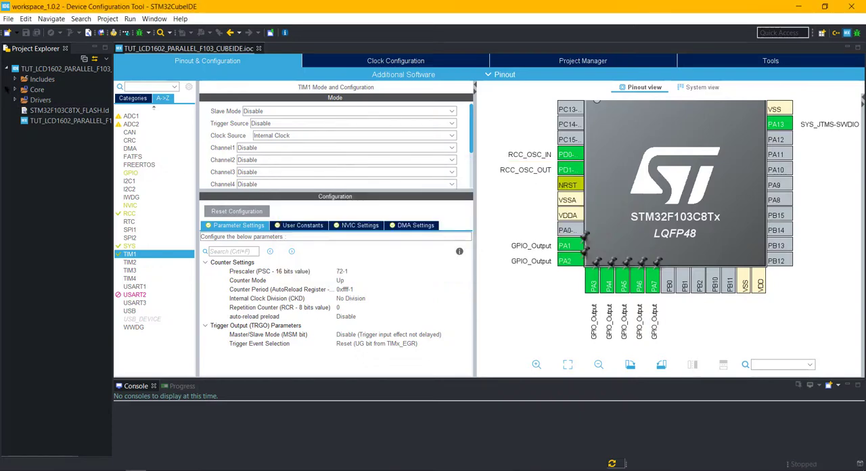
Step: Open main.c from Core > Src and close the .ioc configuration tab
{"action": "left_click", "coordinate": [16, 90]}
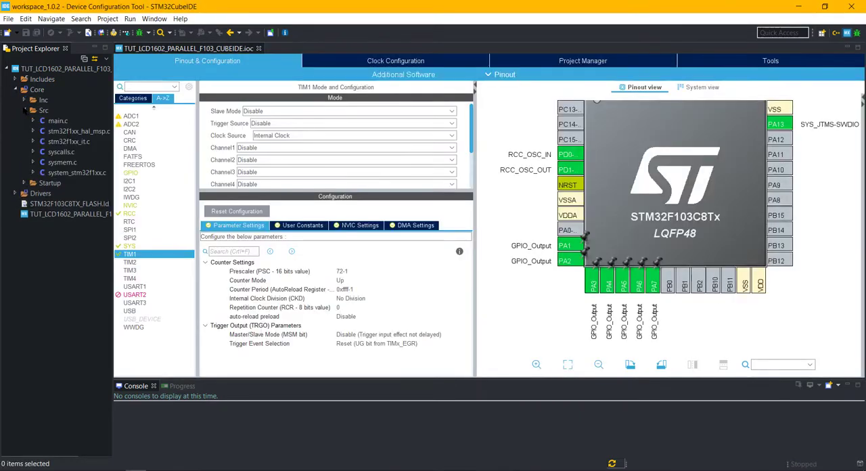
{"action": "double_click", "coordinate": [57, 120]}
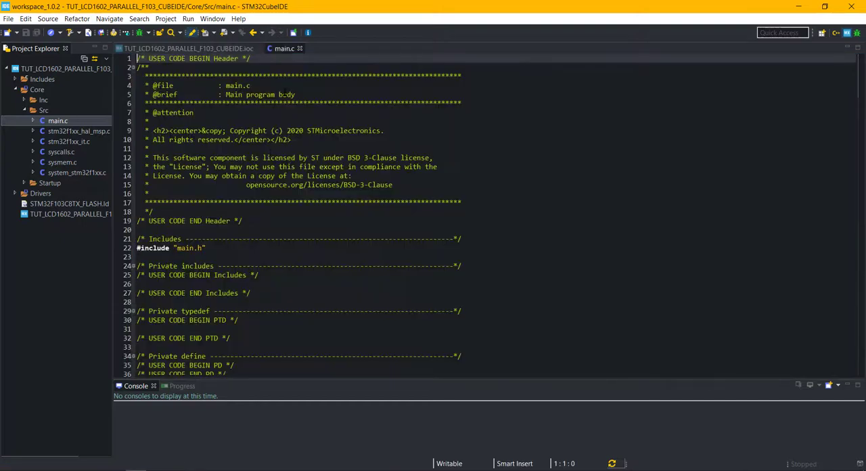
{"action": "left_click", "coordinate": [186, 48]}
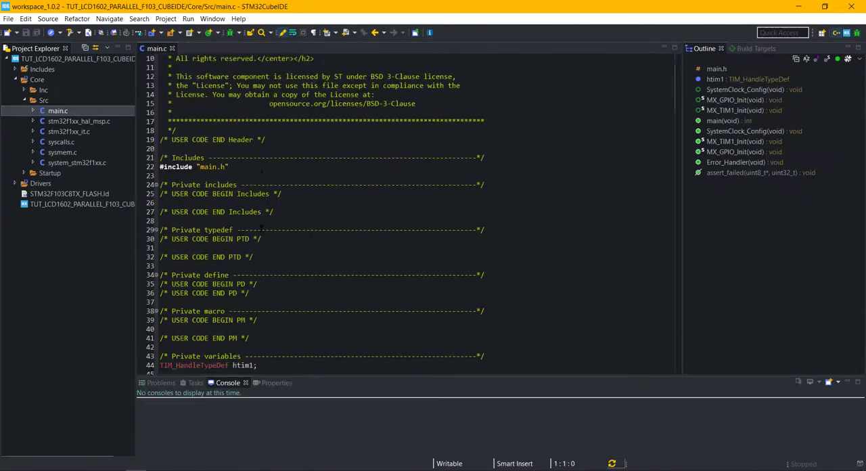
{"action": "scroll", "scroll_direction": "down", "scroll_amount": 3}
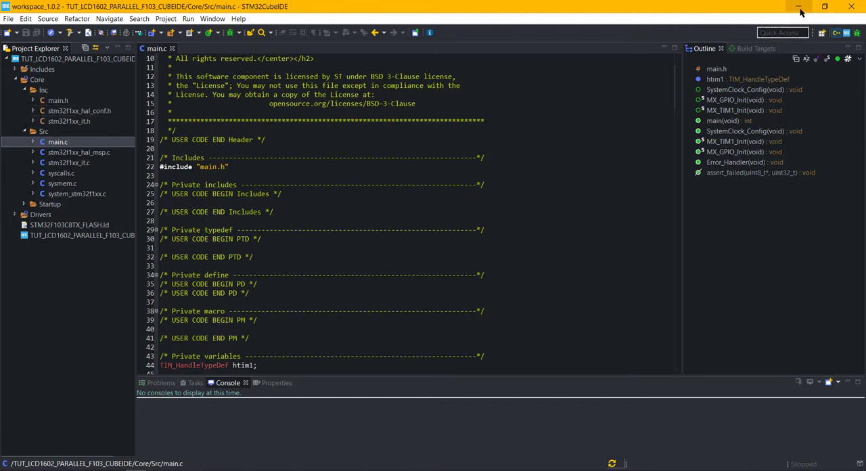
Step: Minimize the IDE and drag LCD1602.c from the desktop onto the Src folder
{"action": "left_click", "coordinate": [799, 6]}
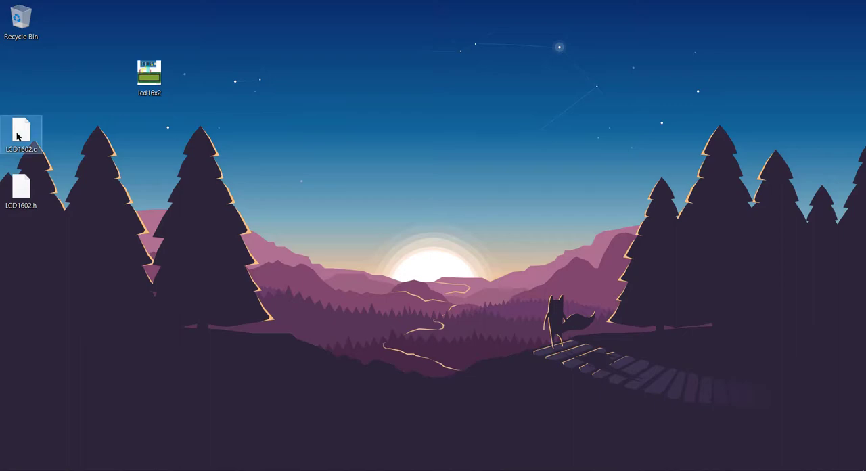
{"action": "left_click", "coordinate": [21, 135]}
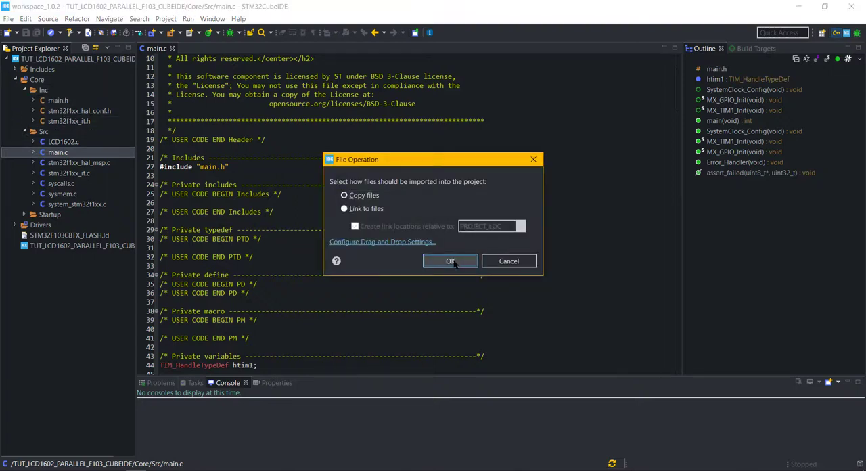
Step: Confirm copying LCD1602.c and LCD1602.h into the project, then open LCD1602.c
{"action": "left_click", "coordinate": [450, 261]}
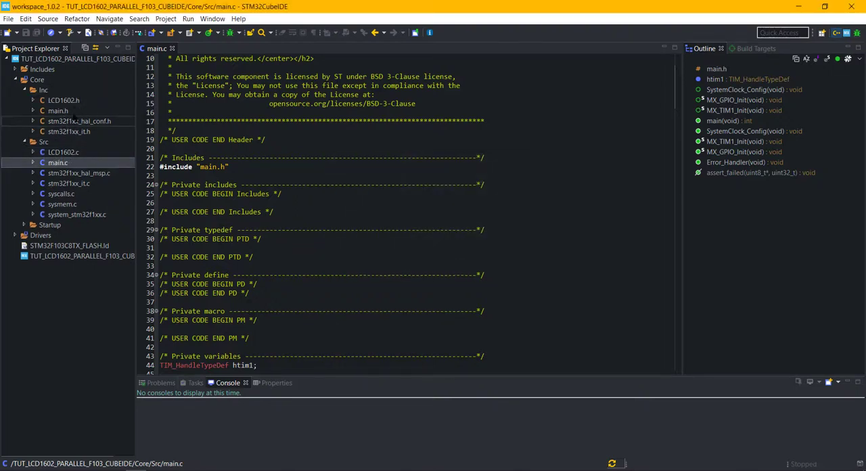
{"action": "double_click", "coordinate": [63, 100]}
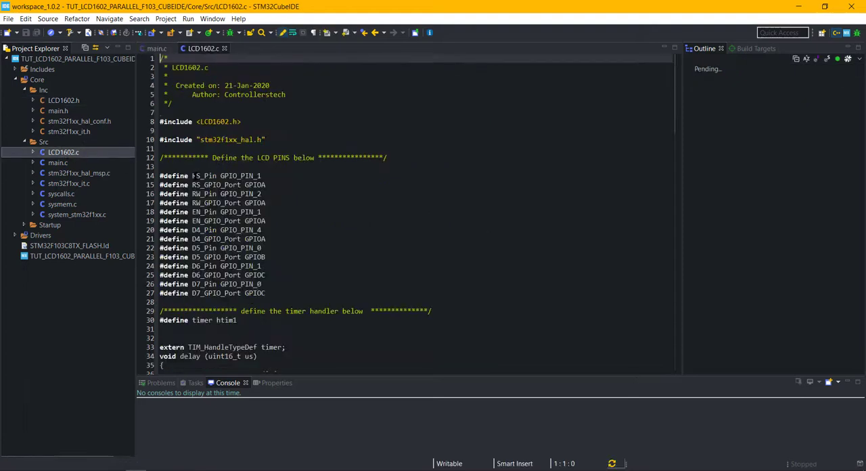
{"action": "scroll", "scroll_direction": "down", "scroll_amount": 3}
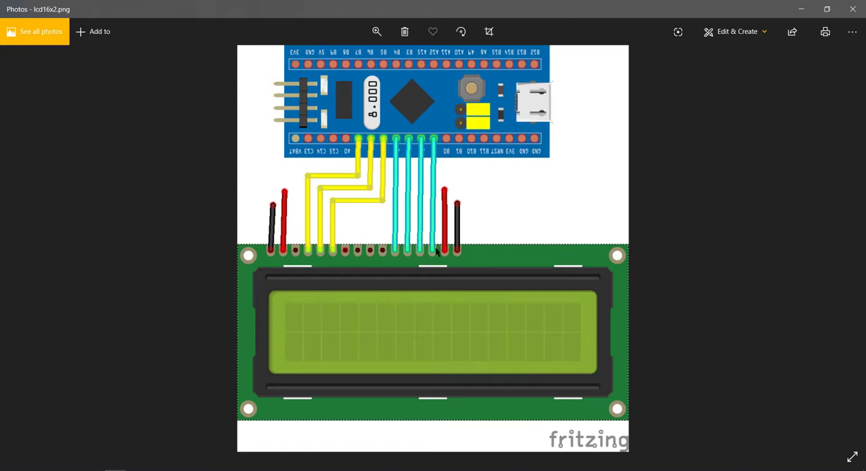
{"action": "mouse_move", "coordinate": [783, 16]}
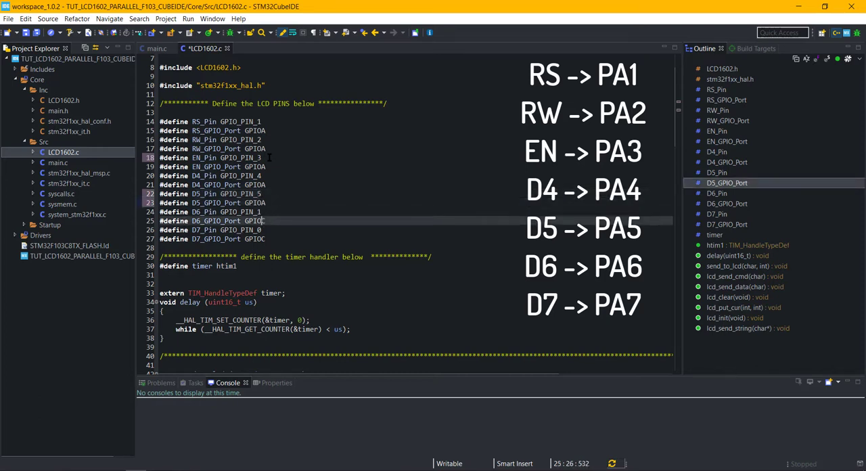
Step: Set the D6 and D7 defines to GPIOA pins 6 and 7, then scroll down
{"action": "left_click", "coordinate": [257, 212]}
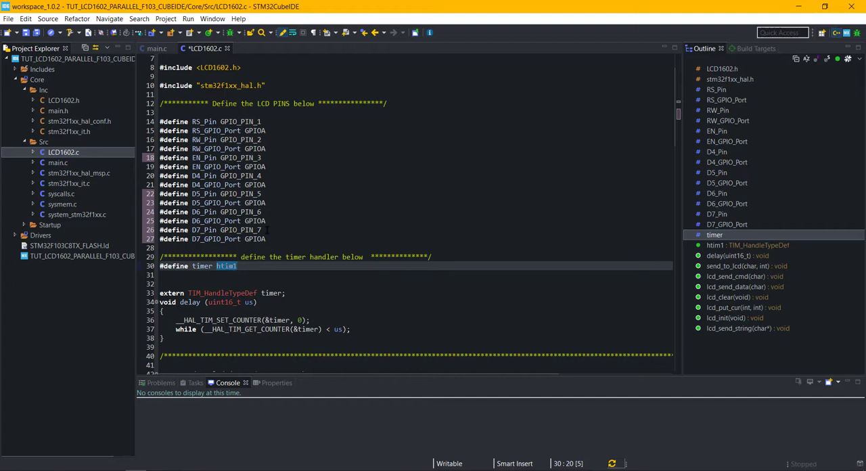
{"action": "scroll", "scroll_direction": "down", "scroll_amount": 3}
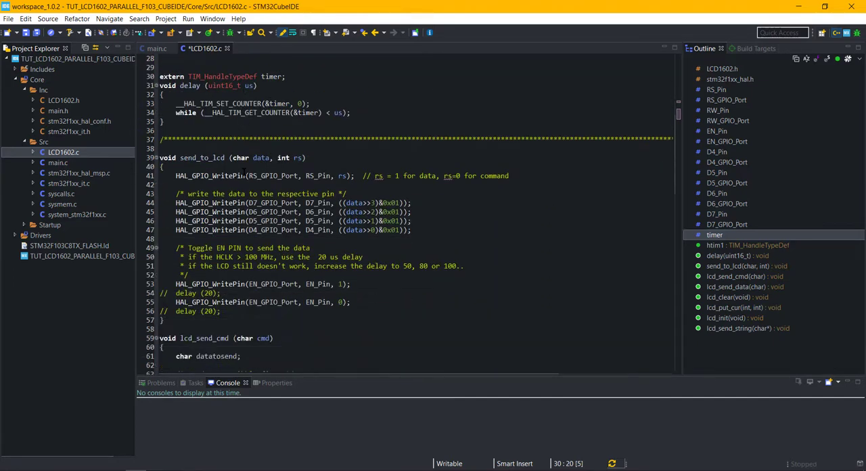
{"action": "scroll", "scroll_direction": "down", "scroll_amount": 3}
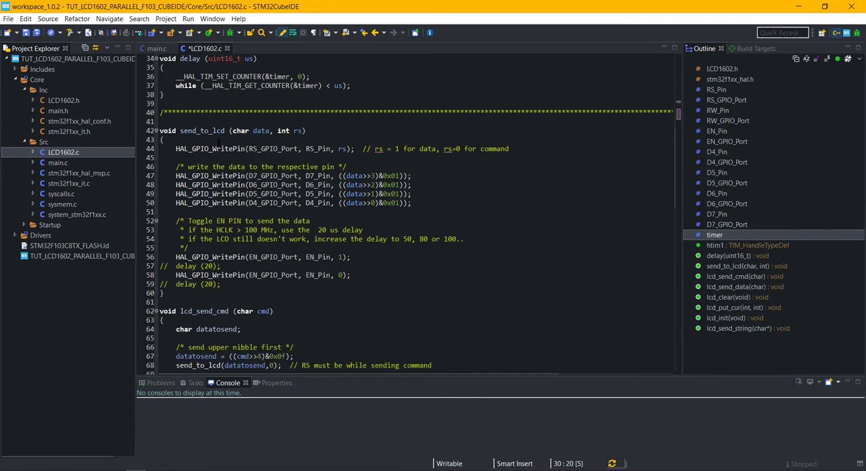
Step: Open LCD1602.h, then return to LCD1602.c to review send_to_lcd through lcd_clear
{"action": "double_click", "coordinate": [202, 131]}
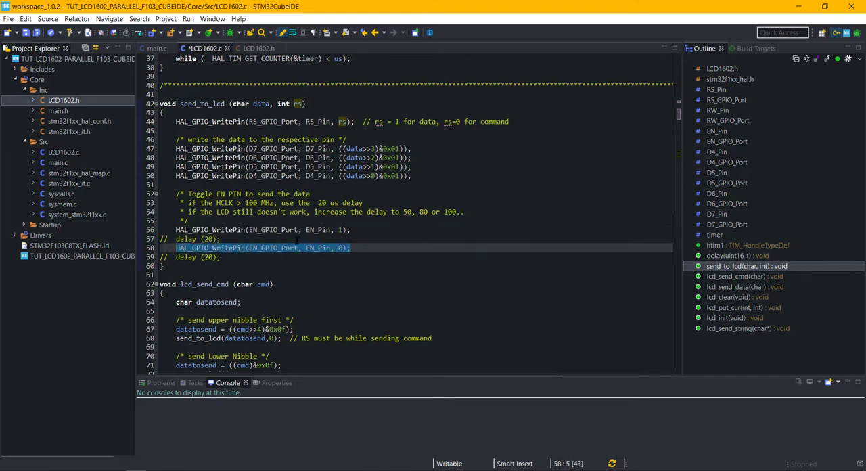
{"action": "left_click", "coordinate": [301, 239]}
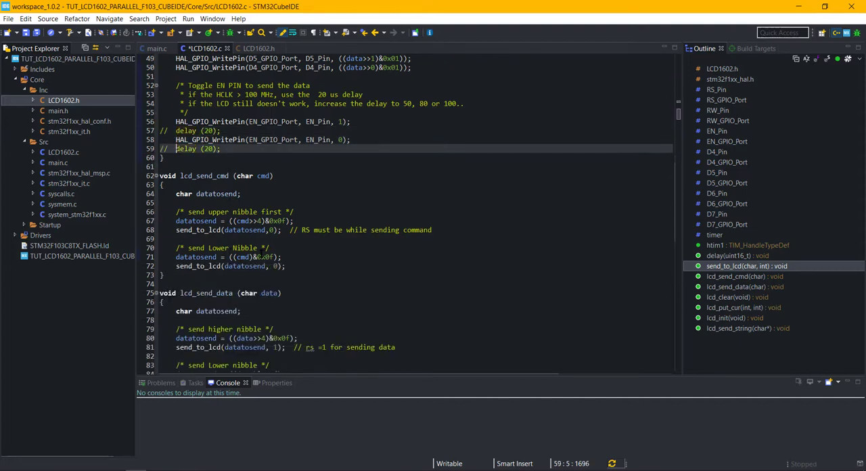
{"action": "left_click", "coordinate": [204, 175]}
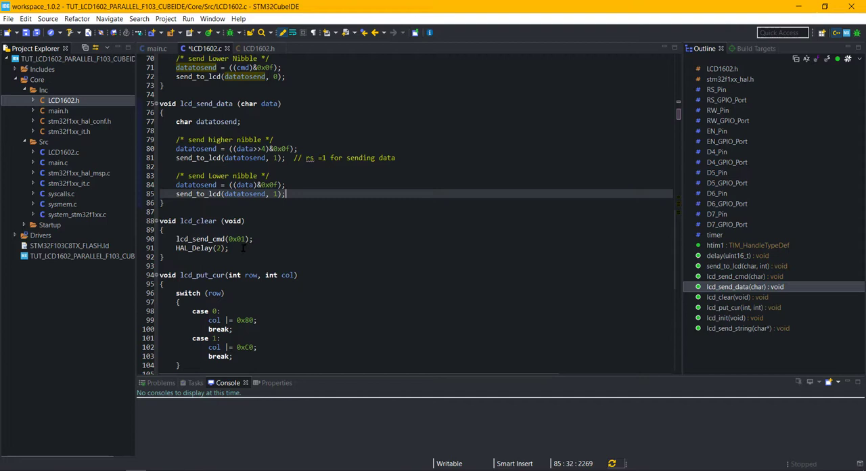
Step: Switch to LCD1602.h to view its six prototypes, lcd_init through lcd_clear
{"action": "left_click", "coordinate": [216, 247]}
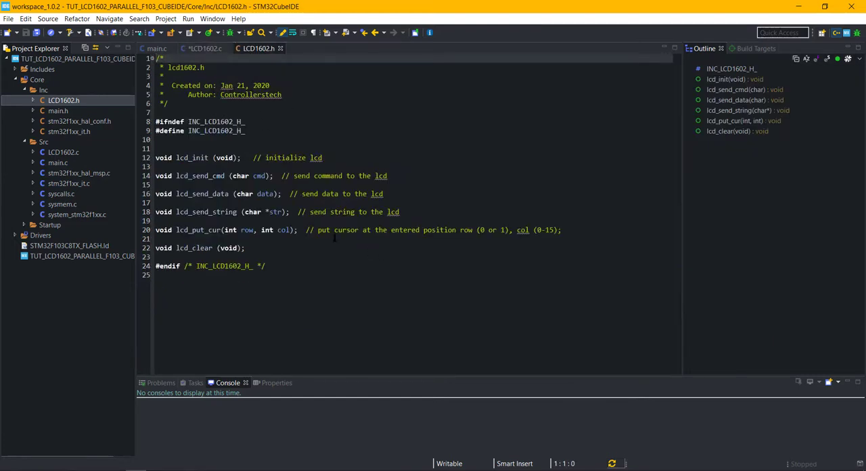
Step: Return to LCD1602.c to view lcd_init and lcd_send_string
{"action": "left_click_drag", "start_coordinate": [461, 229], "coordinate": [551, 229]}
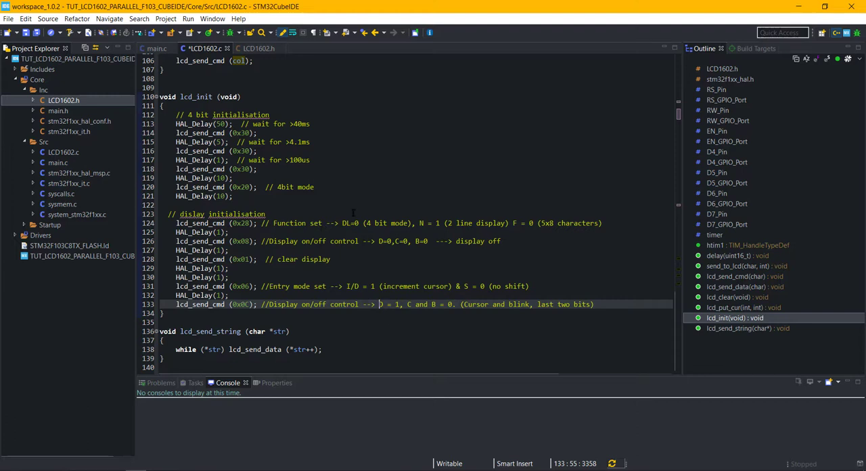
Step: Add #include "LCD1602.h", start the timer and call lcd_init() in USER CODE 2
{"action": "left_click", "coordinate": [156, 48]}
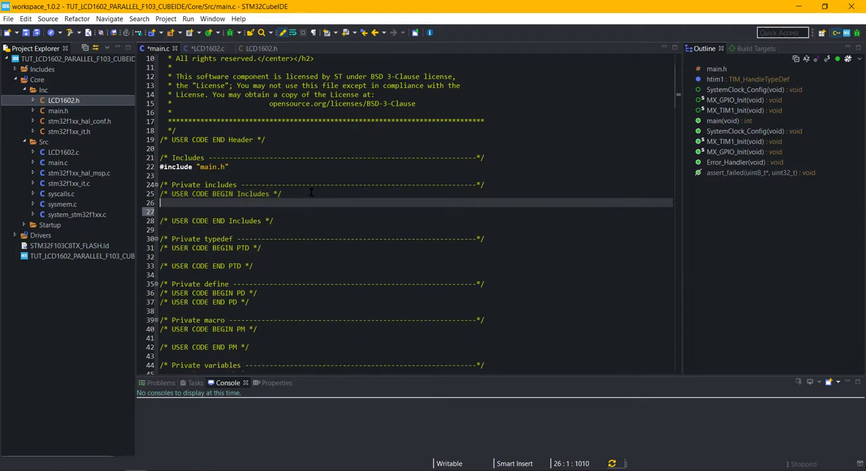
{"action": "type", "text": "#include \"LCD1602.h"}
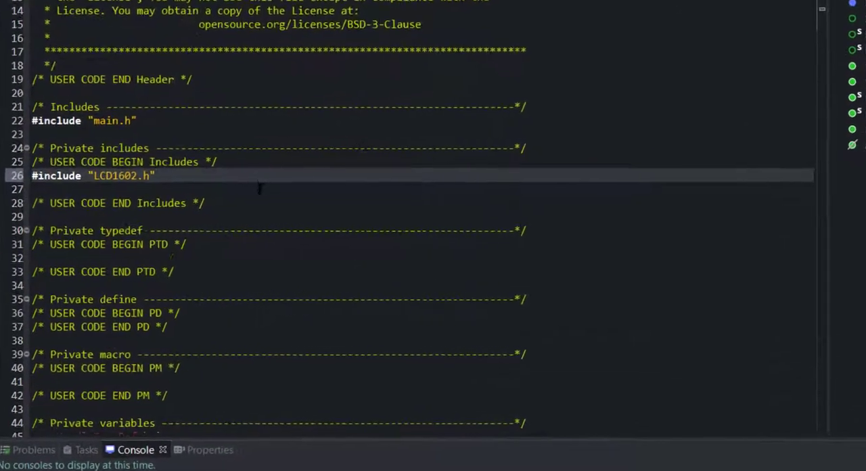
{"action": "scroll", "scroll_direction": "down", "scroll_amount": 3}
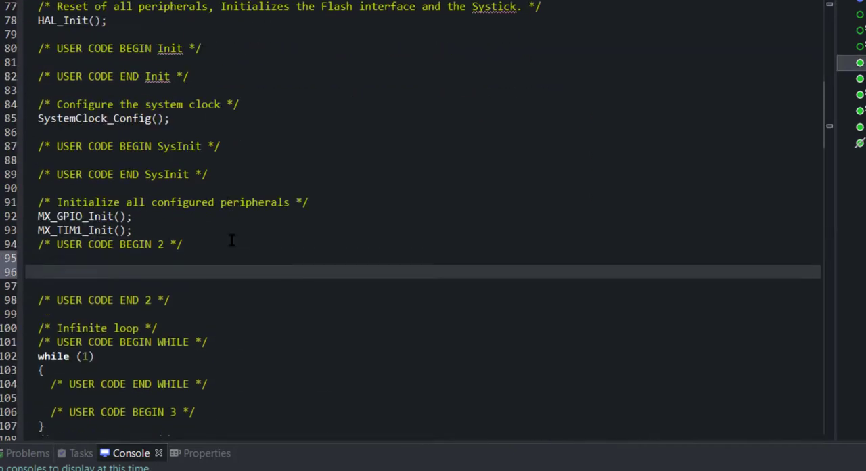
{"action": "type", "text": "HAL_TIM_VAS"}
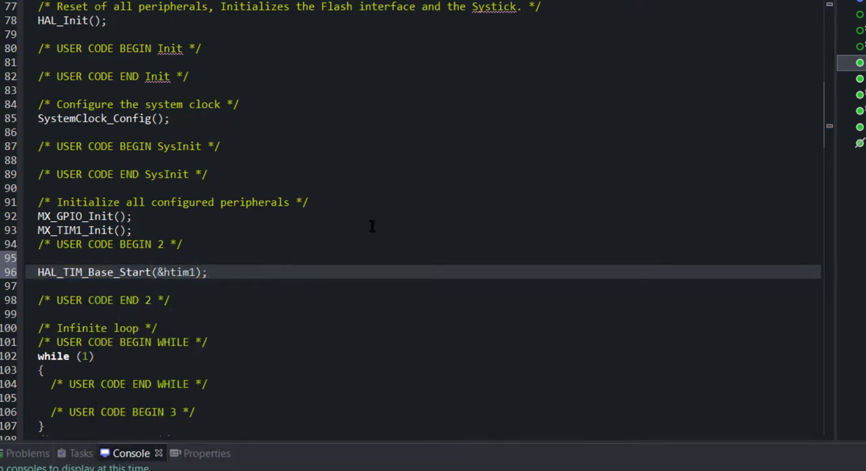
{"action": "type", "text": "lcd"}
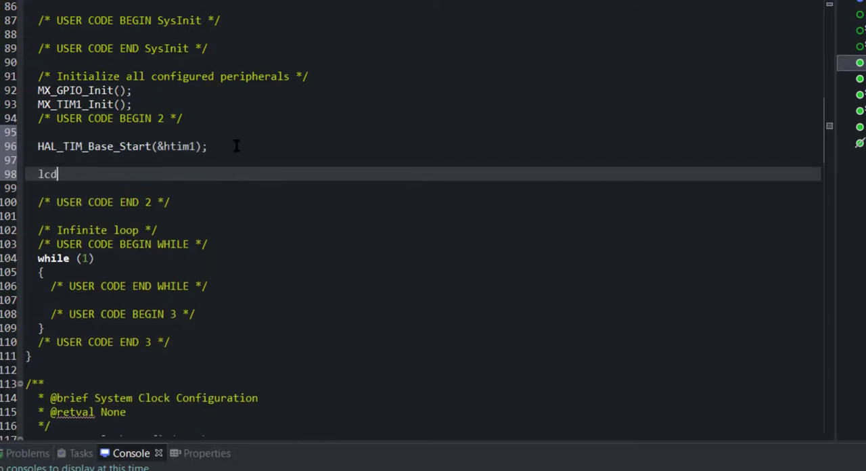
{"action": "type", "text": "_init ();"}
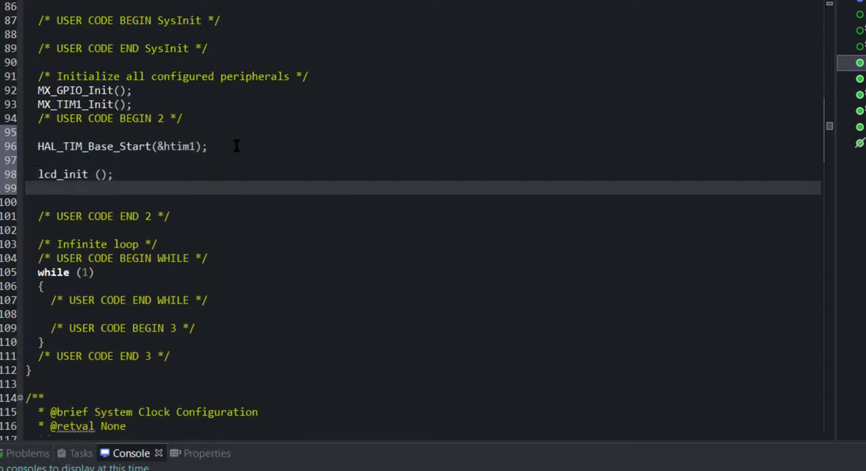
Step: Add lcd_put_cur and lcd_send_string calls printing "HELLO WORLD FROM" and "CONTROLLERS TECH"
{"action": "type", "text": "lcd_put_cur(0, 0);"}
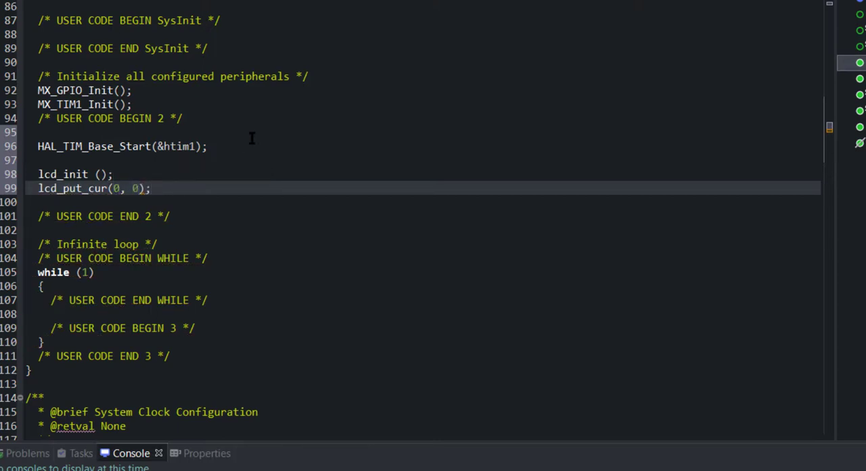
{"action": "type", "text": "lcd_send_string(str"}
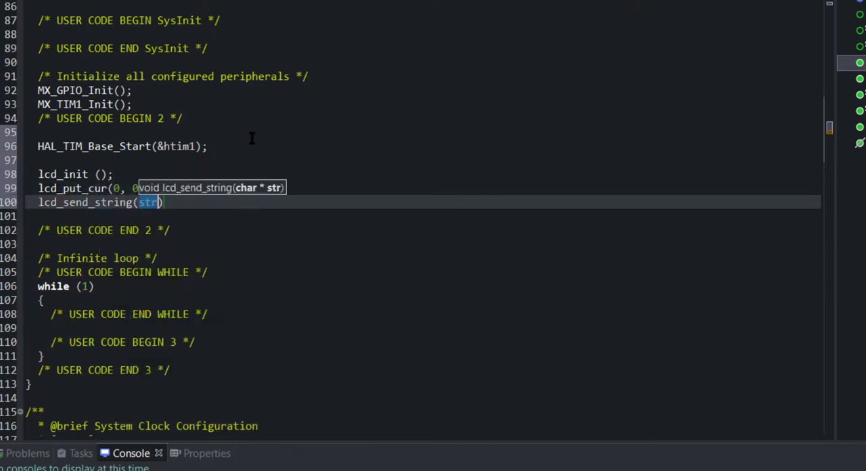
{"action": "type", "text": "\"HELLO \""}
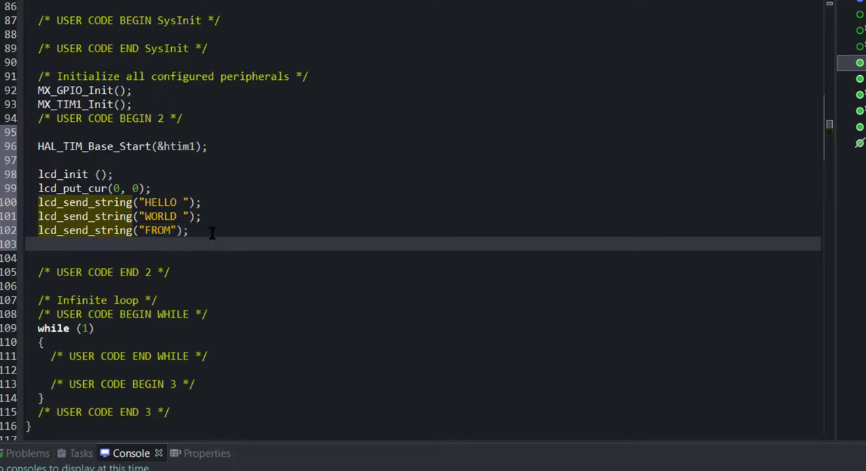
{"action": "type", "text": "lcd_pou"}
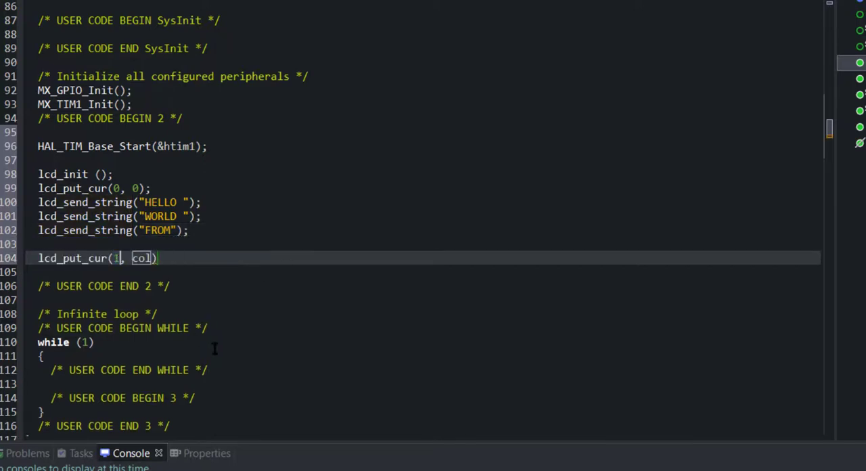
{"action": "type", "text": "lcd"}
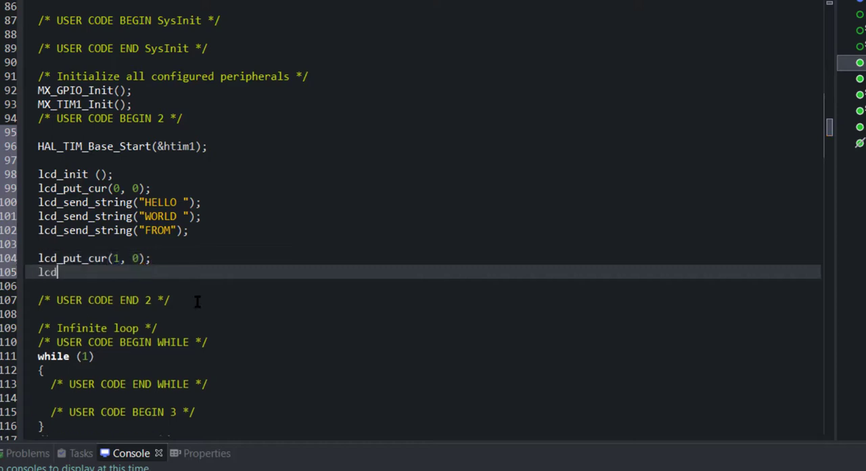
{"action": "type", "text": "_send_string(str)"}
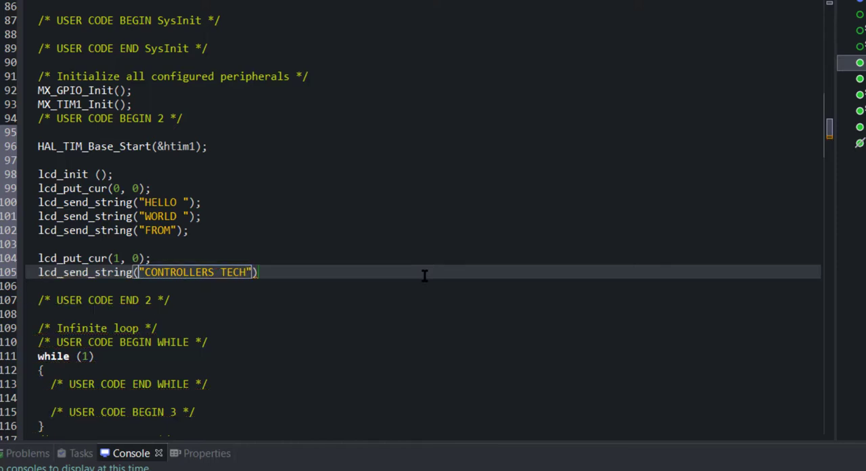
Step: Follow the messages with HAL_Delay(3000); and lcd_clear();
{"action": "type", "text": "lk"}
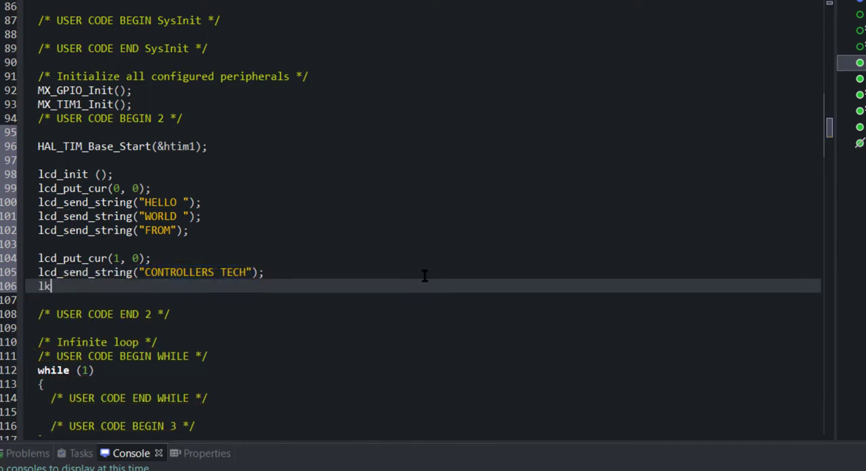
{"action": "type", "text": "HAL_DEla"}
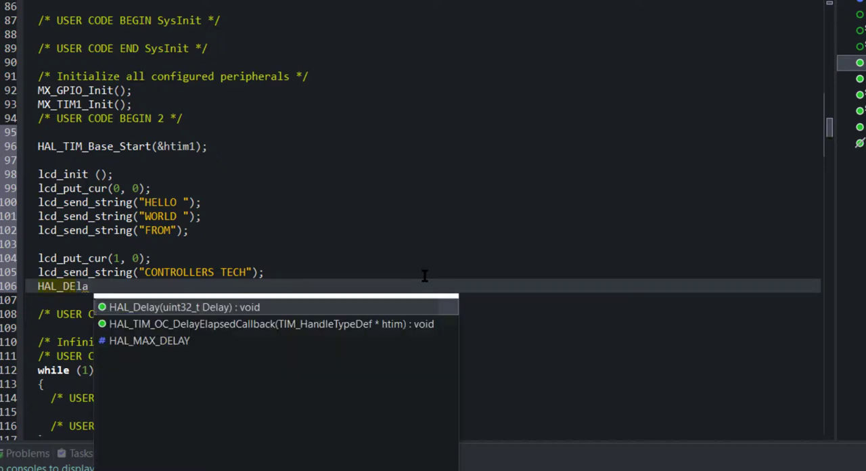
{"action": "type", "text": "(3000);"}
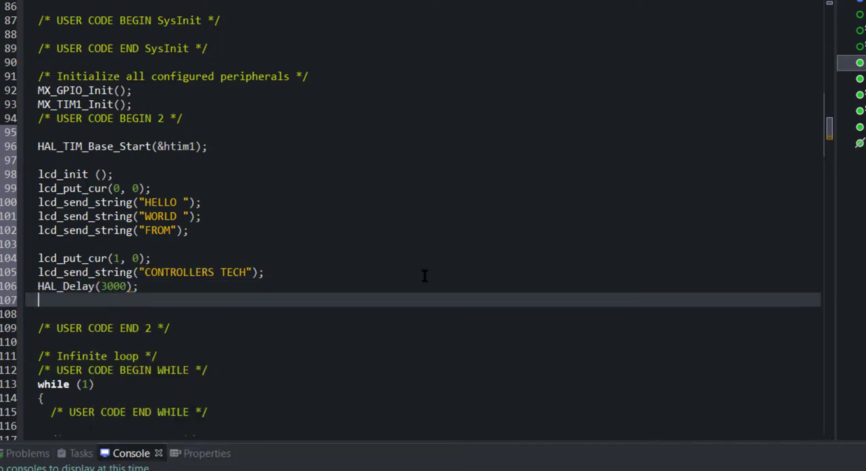
{"action": "type", "text": "lcd_clear();"}
{"action": "type", "text": "int"}
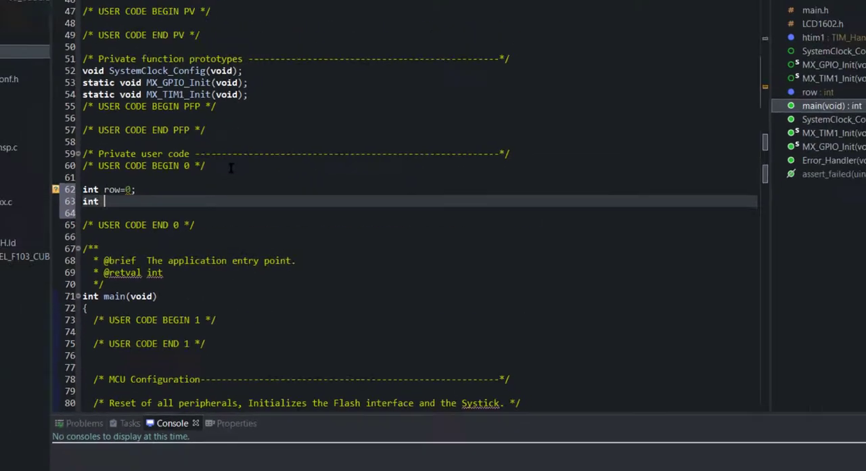
Step: Type int col=0; beside int row=0 in USER CODE BEGIN 0
{"action": "type", "text": "col=0;"}
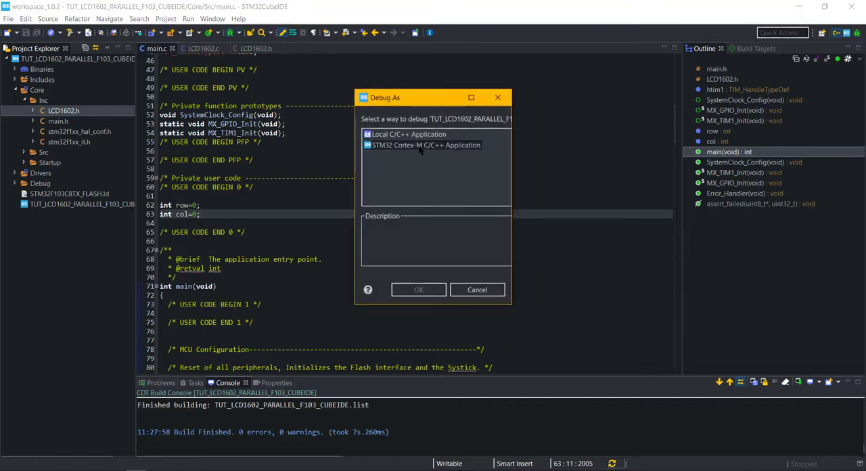
Step: Debug as an STM32 Cortex-M application to flash and verify, then terminate the session
{"action": "left_click", "coordinate": [476, 290]}
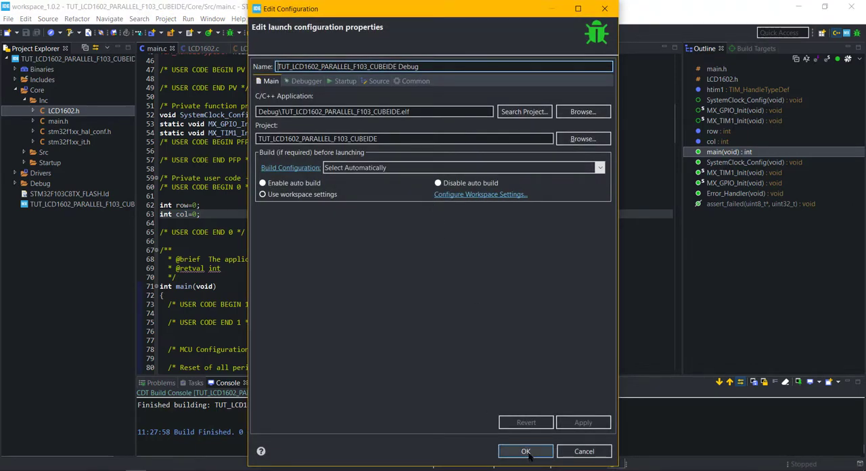
{"action": "left_click", "coordinate": [526, 451]}
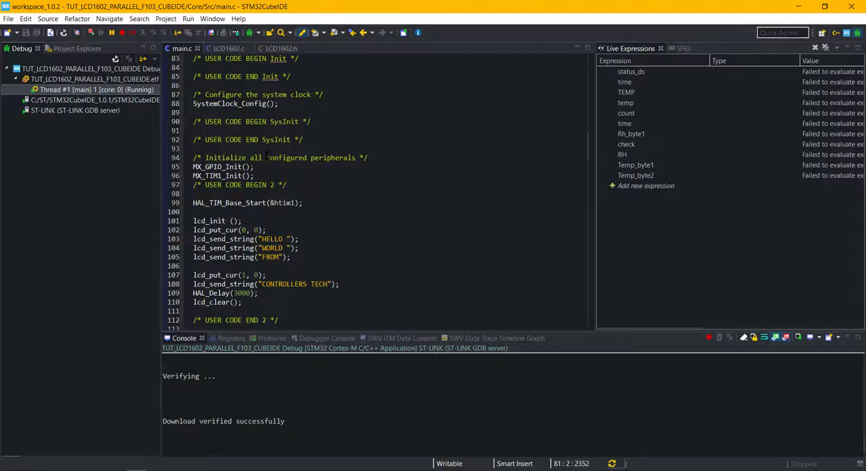
{"action": "left_click", "coordinate": [122, 32]}
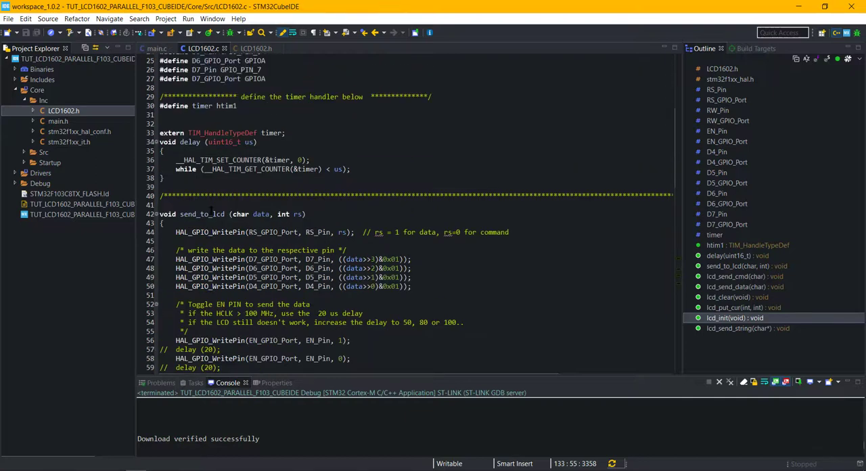
Step: Scroll down to the endless while loop where the character for loop goes
{"action": "scroll", "scroll_direction": "down", "scroll_amount": 3}
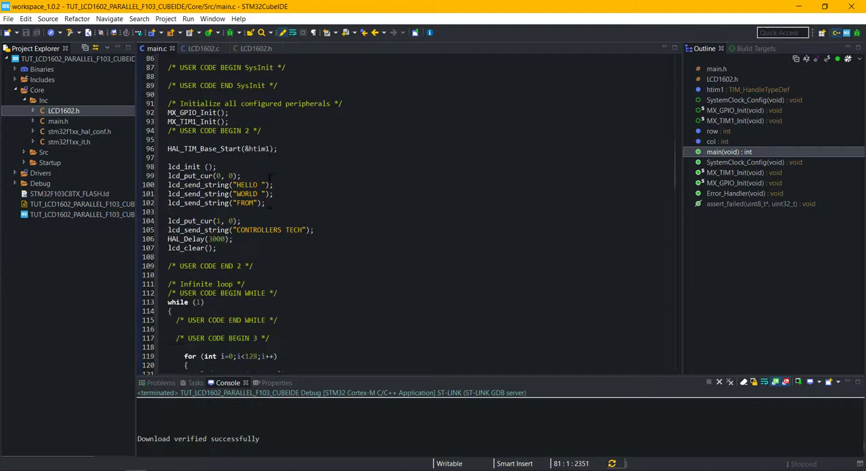
{"action": "scroll", "scroll_direction": "down", "scroll_amount": 3}
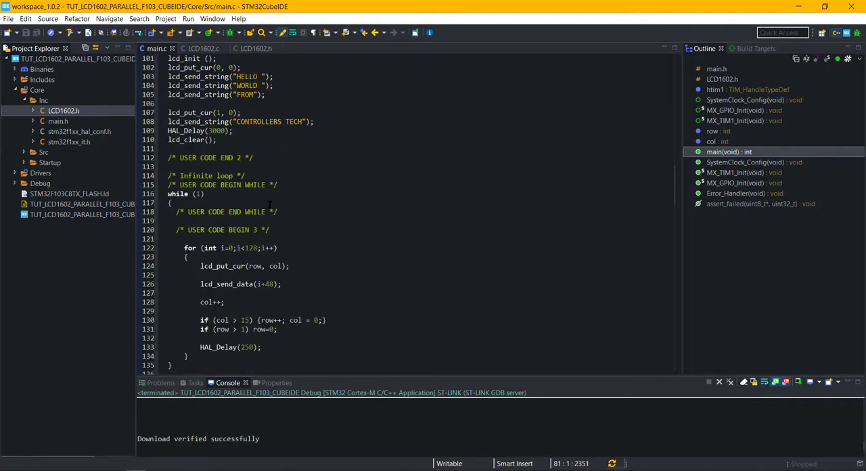
{"action": "scroll", "scroll_direction": "down", "scroll_amount": 3}
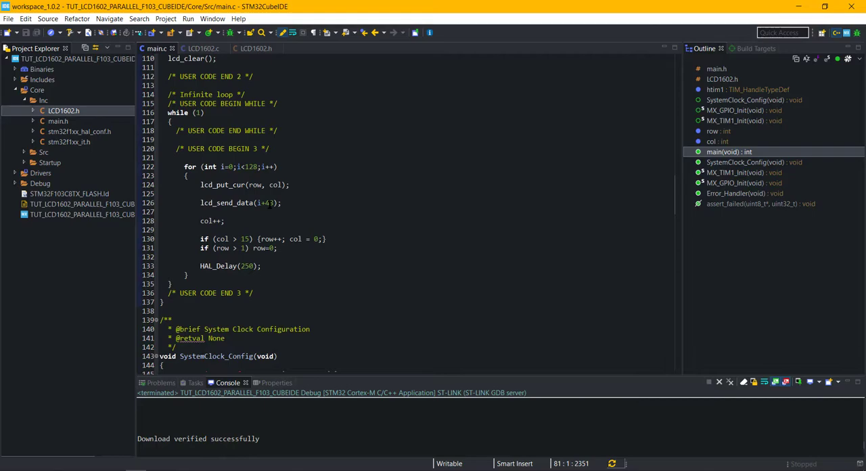